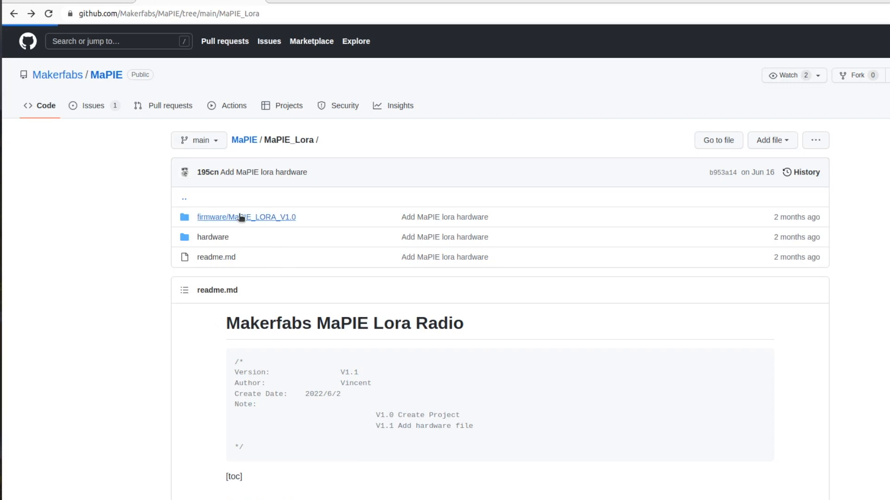
- Open the MaPIE_LORA_V1.0.ino sketch and scroll through its pin and radio definitions
left_click(246, 217)
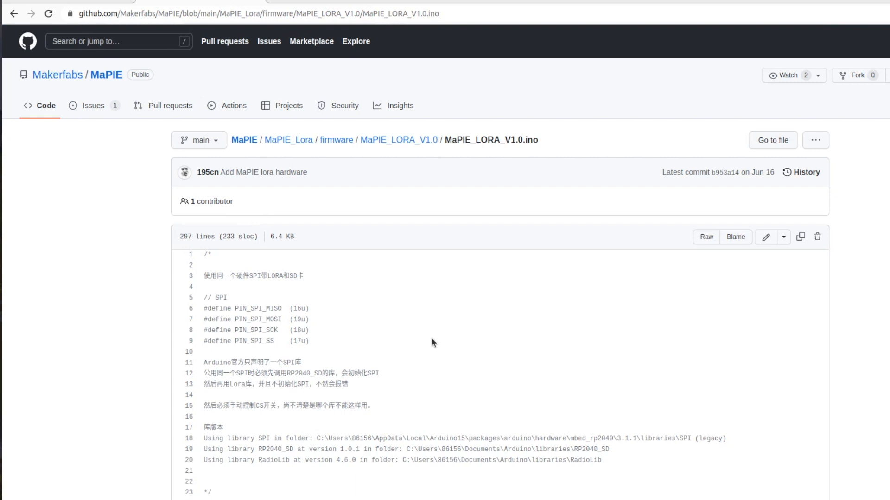
scroll("down", 3)
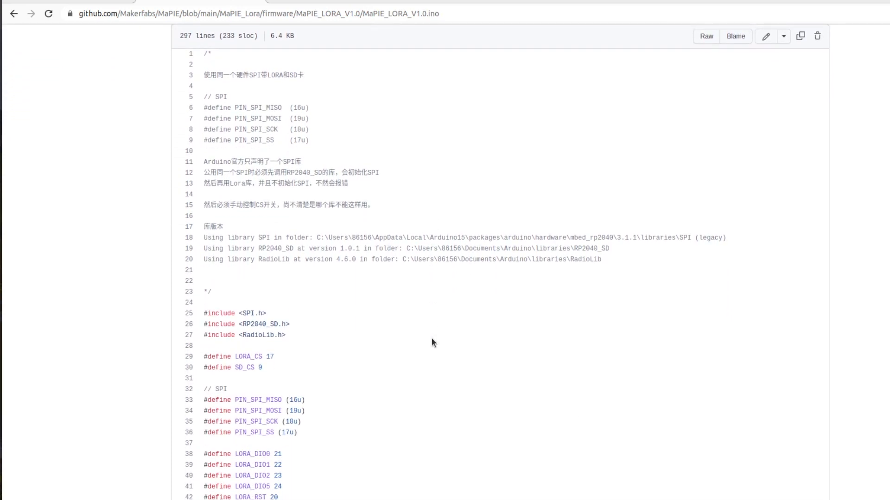
scroll("down", 3)
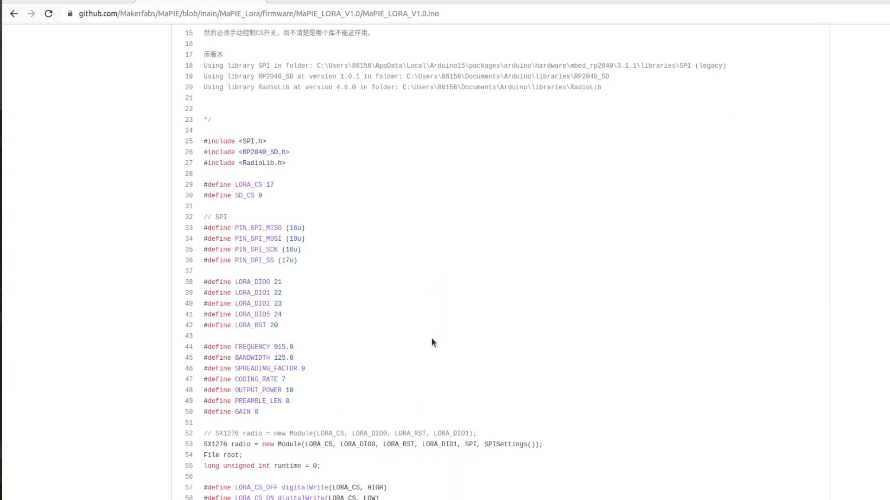
scroll("down", 3)
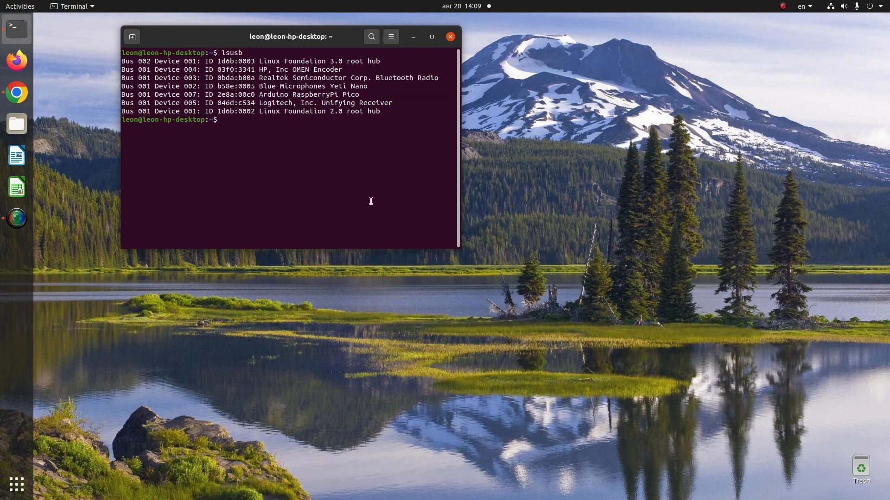
- List /dev/tty devices, then start sudo screen on /dev/ttyACM0 at 115200 baud
type("ls /dev/tty")
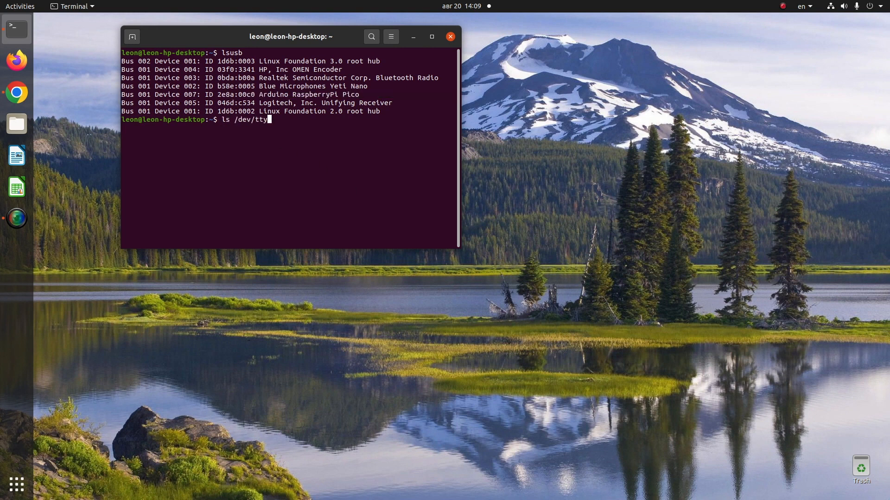
key("Return")
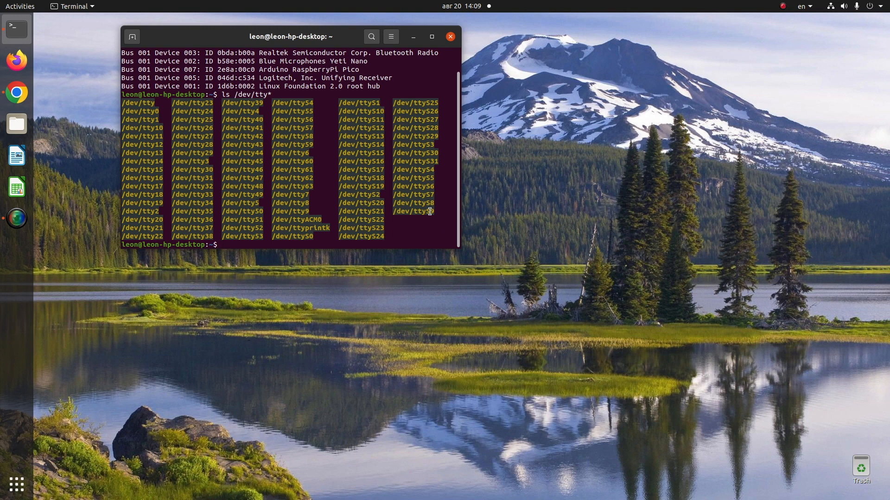
type("sudo")
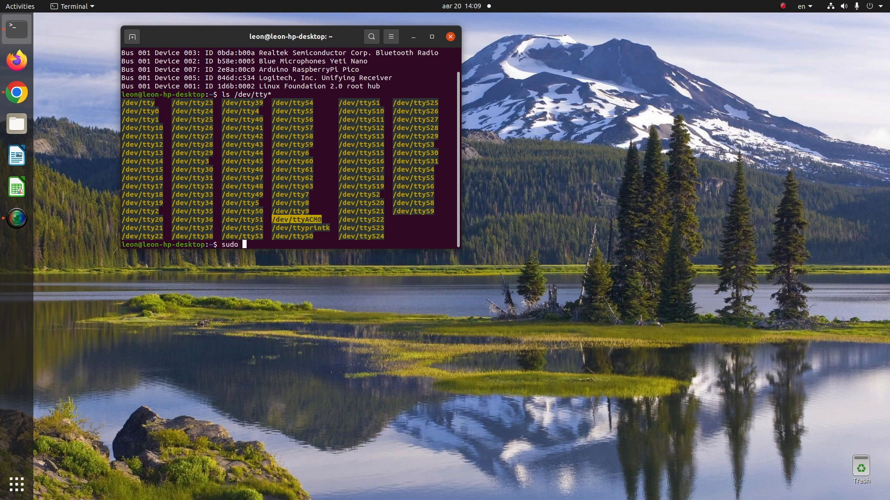
type("screen /dev/ttt")
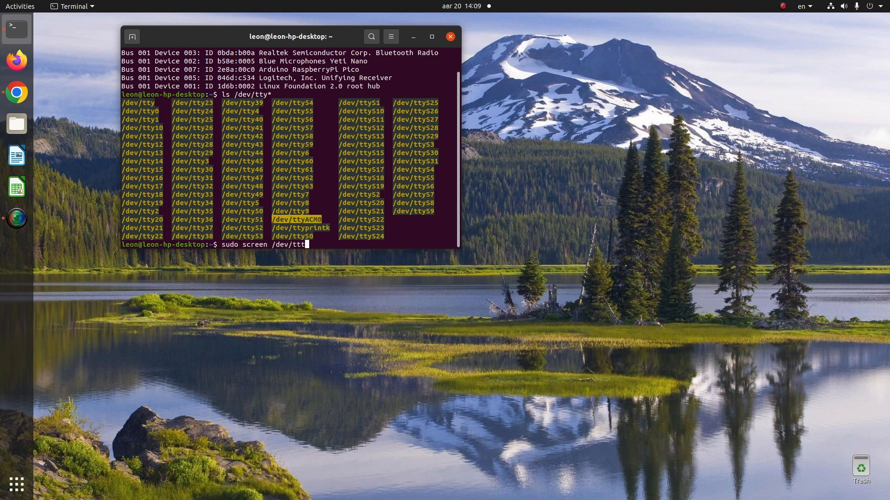
type("yACM0 115")
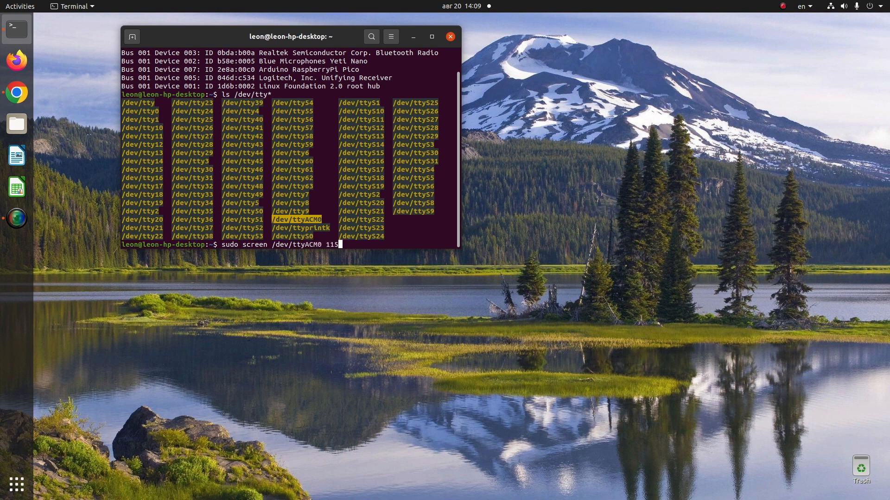
key("Return")
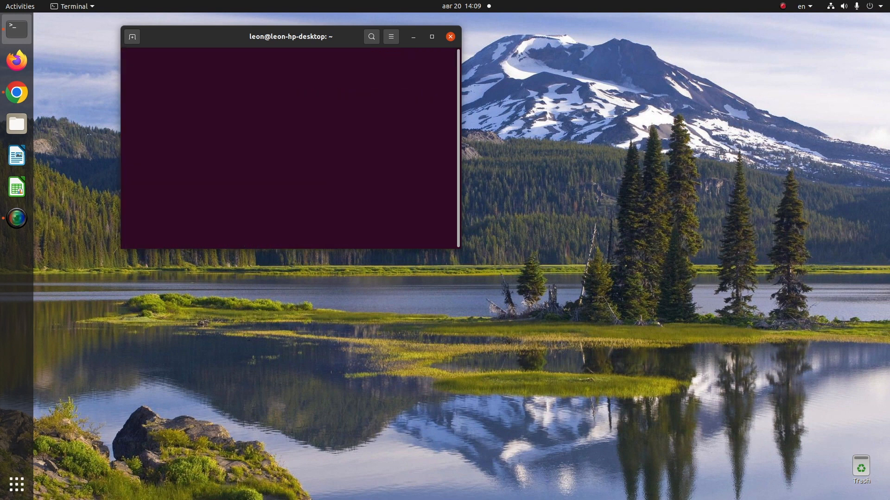